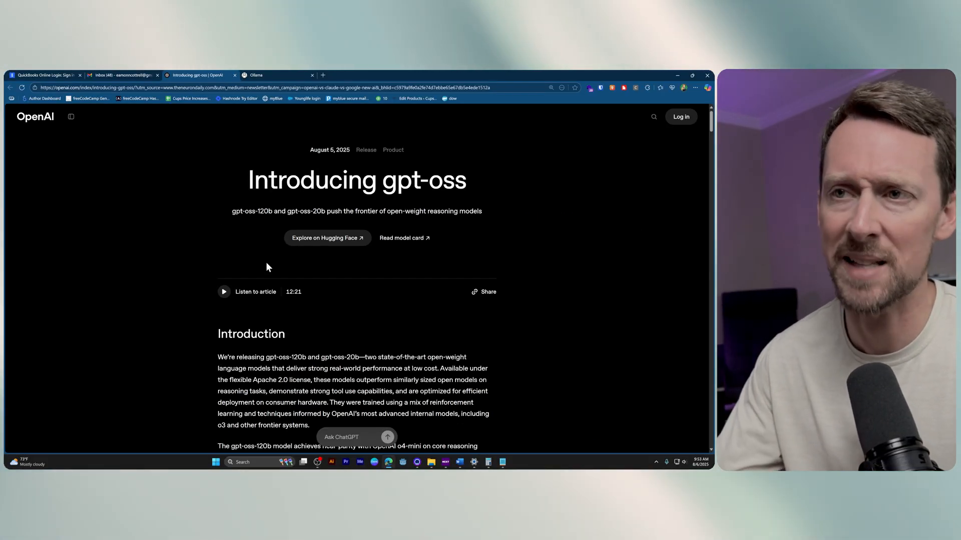
- Skim the 'Introducing gpt-oss' article's benchmark charts, return to the top, then switch to the Ollama tab
scroll("down", 3)
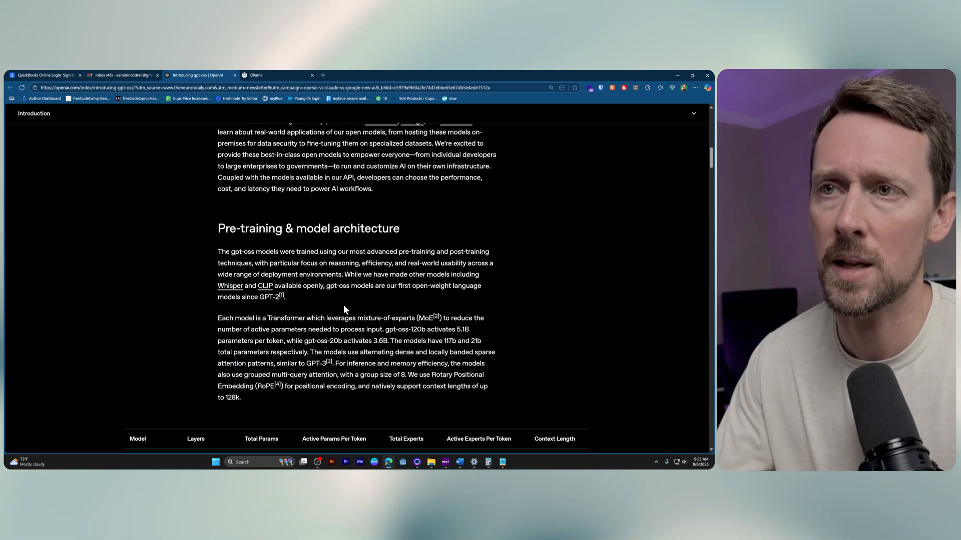
scroll("down", 3)
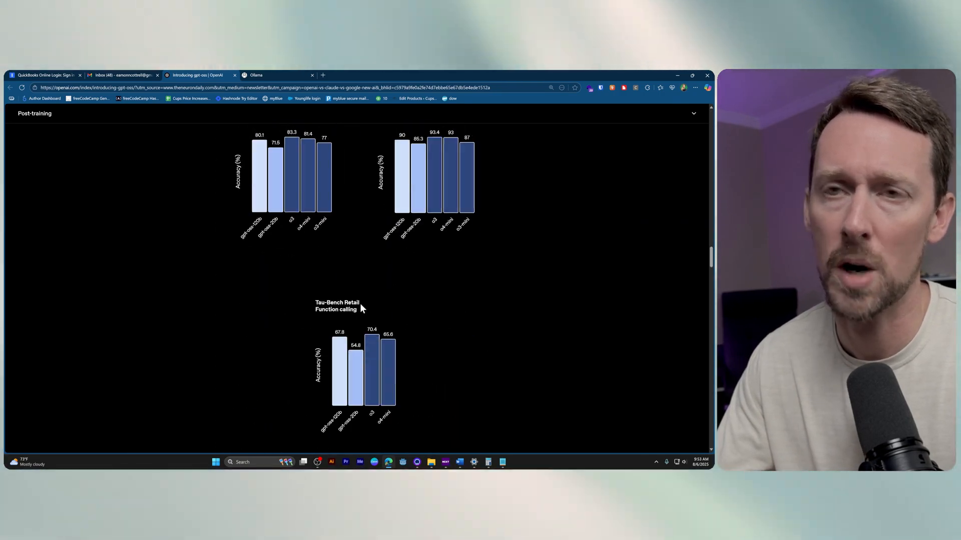
scroll("down", 3)
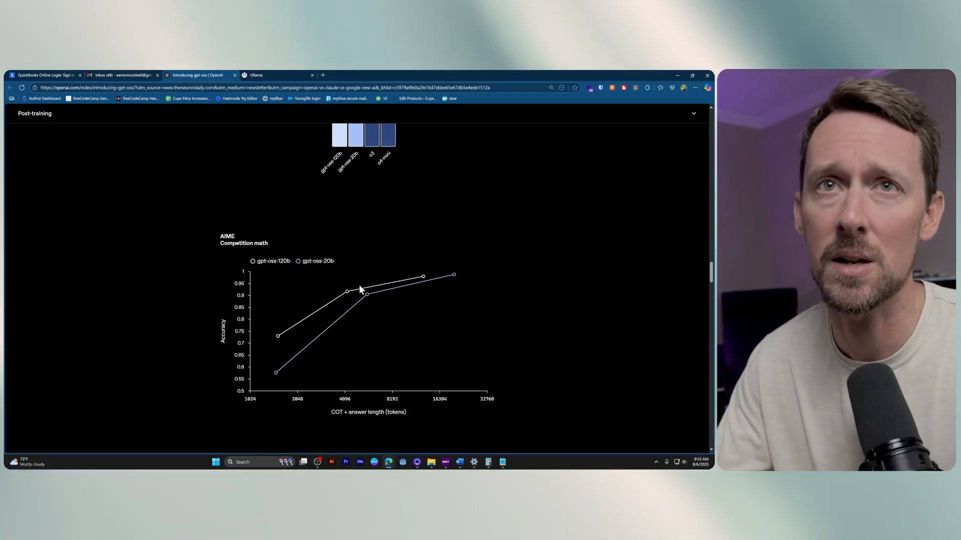
scroll("up", 3)
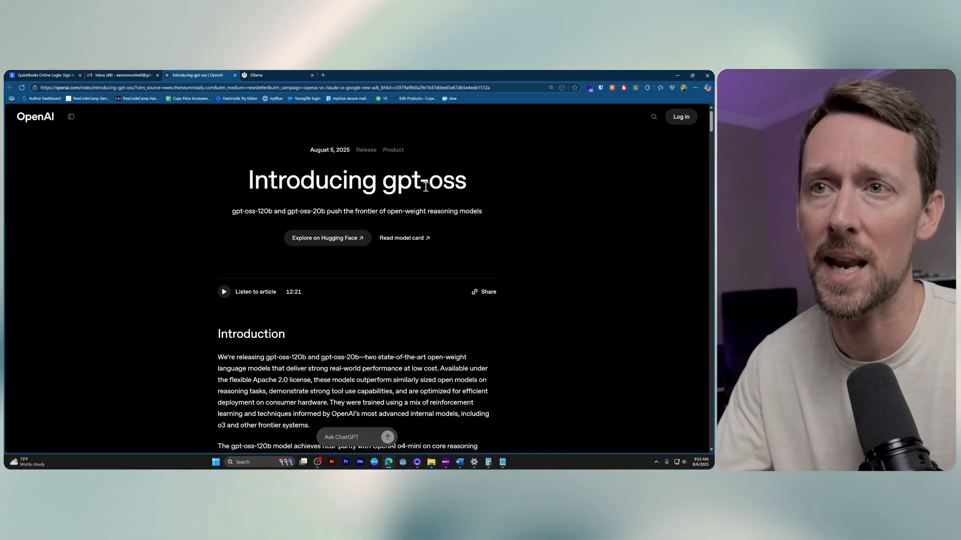
left_click(272, 75)
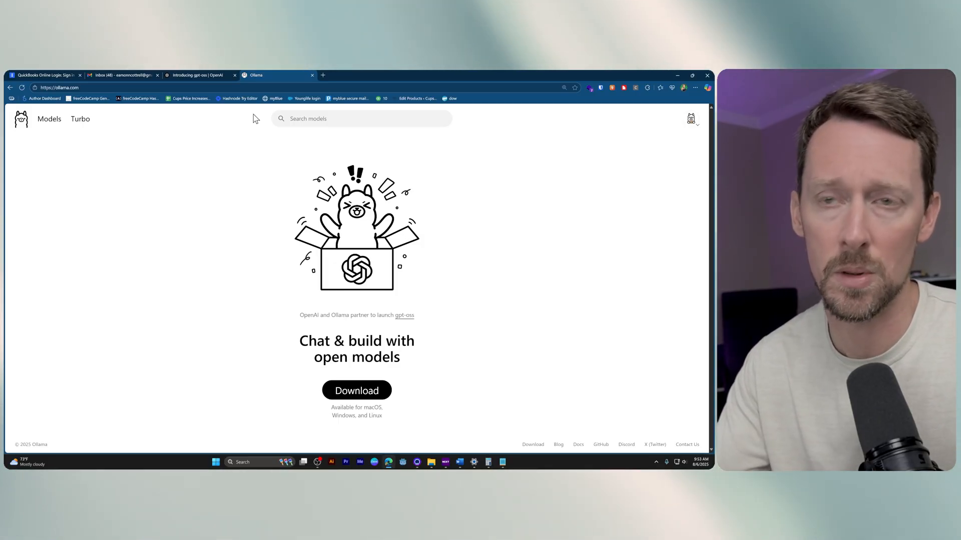
- Browse Ollama's Models library from top to bottom and back, leaving gpt-oss listed first
left_click(361, 118)
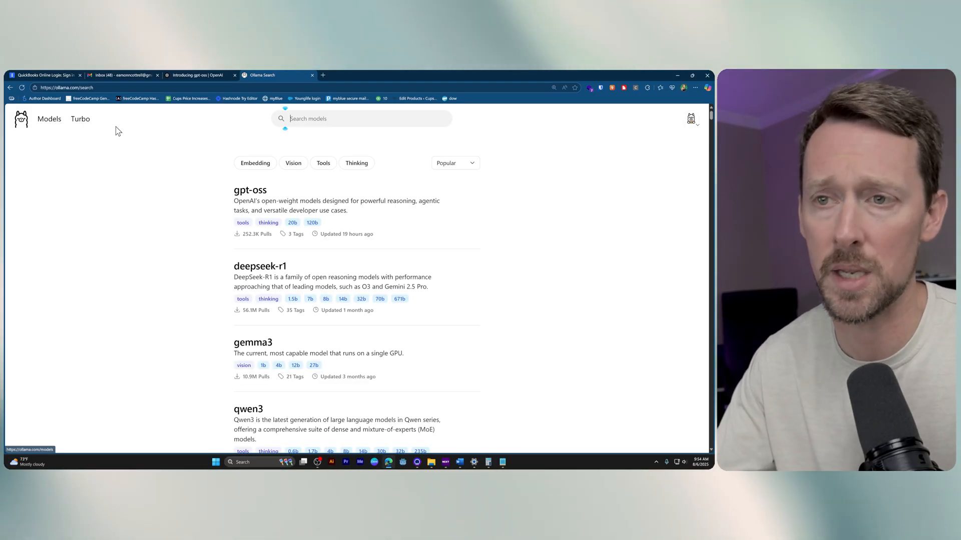
scroll("down", 3)
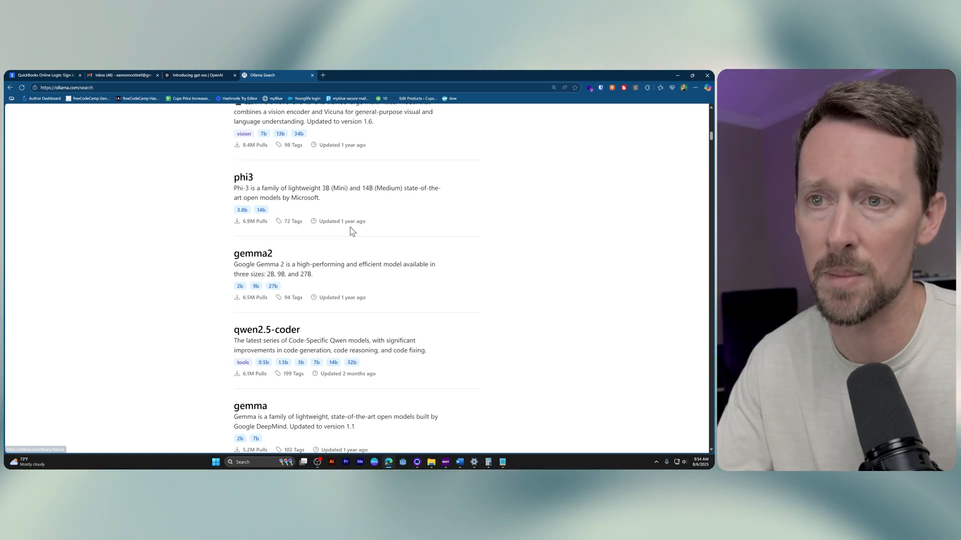
scroll("down", 3)
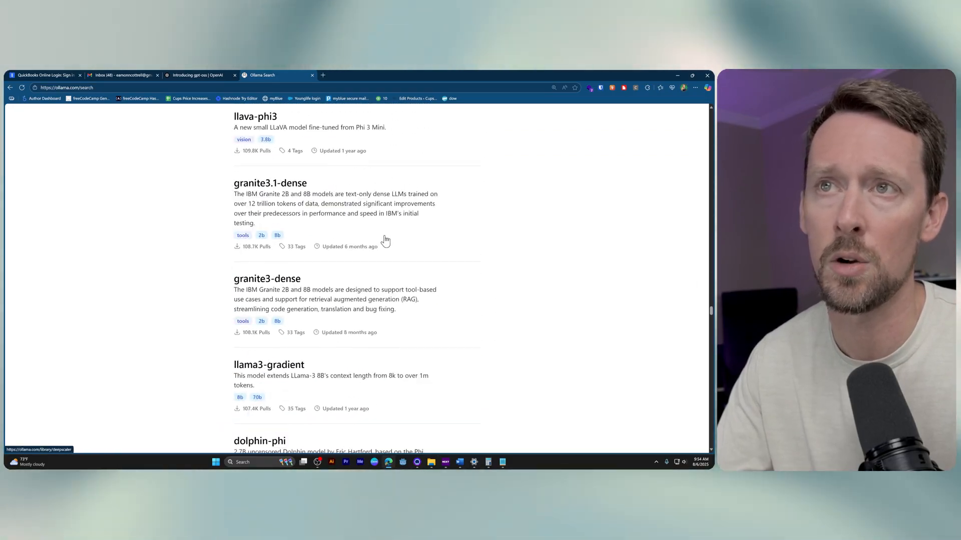
scroll("down", 3)
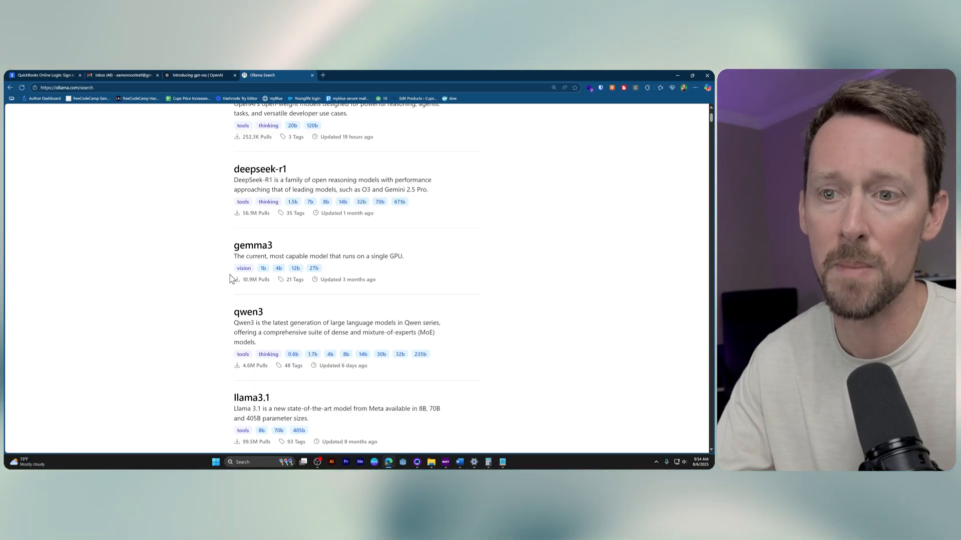
scroll("down", 3)
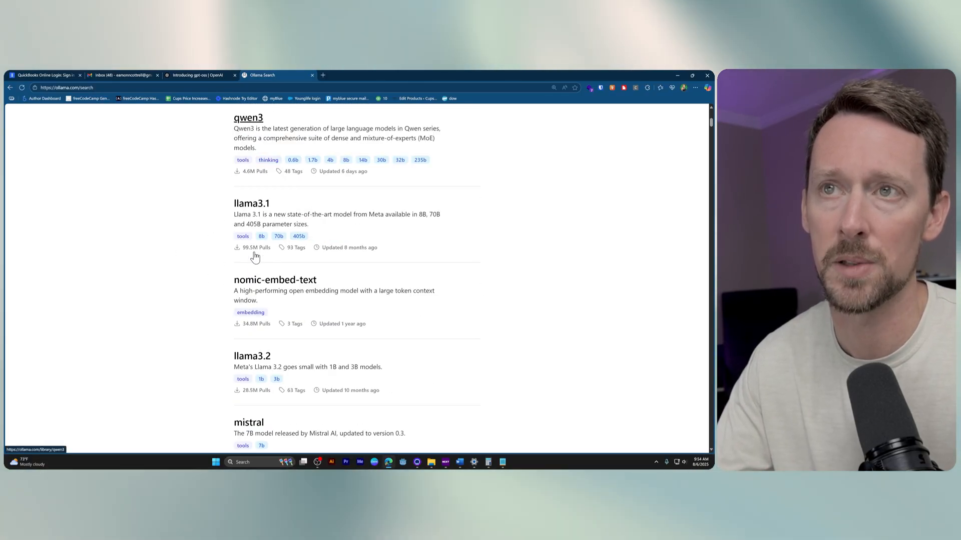
scroll("up", 3)
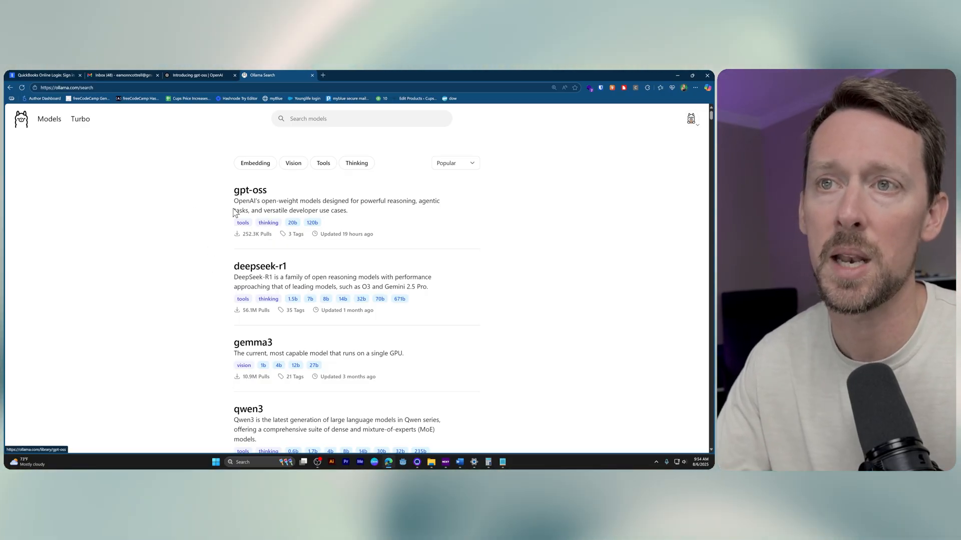
- Review the gpt-oss model page's 20b/120b variants table and readme on Ollama
left_click(250, 190)
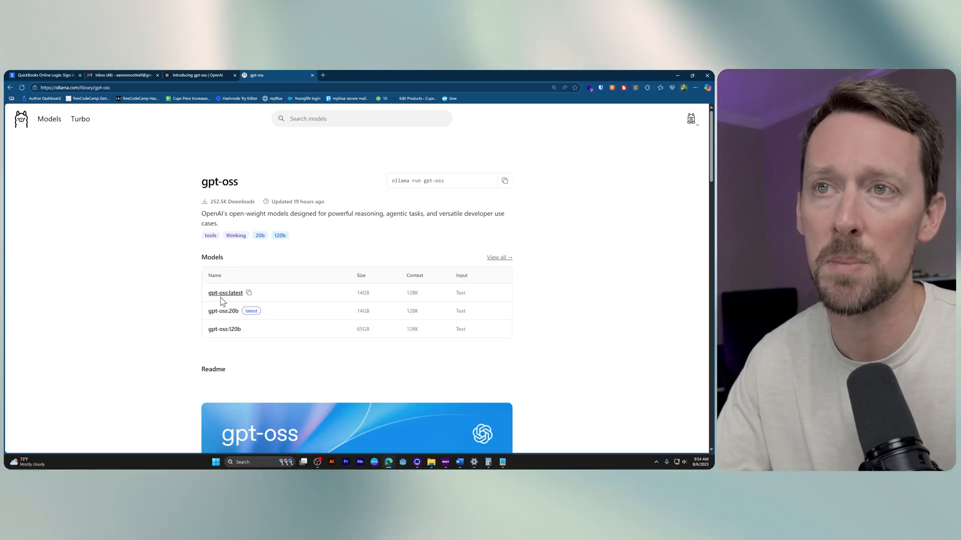
scroll("down", 3)
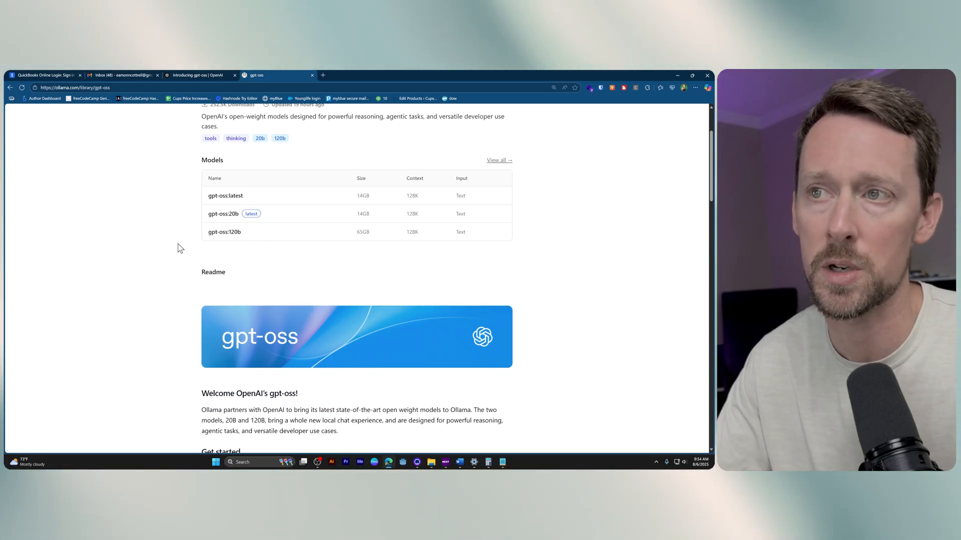
mouse_move(429, 230)
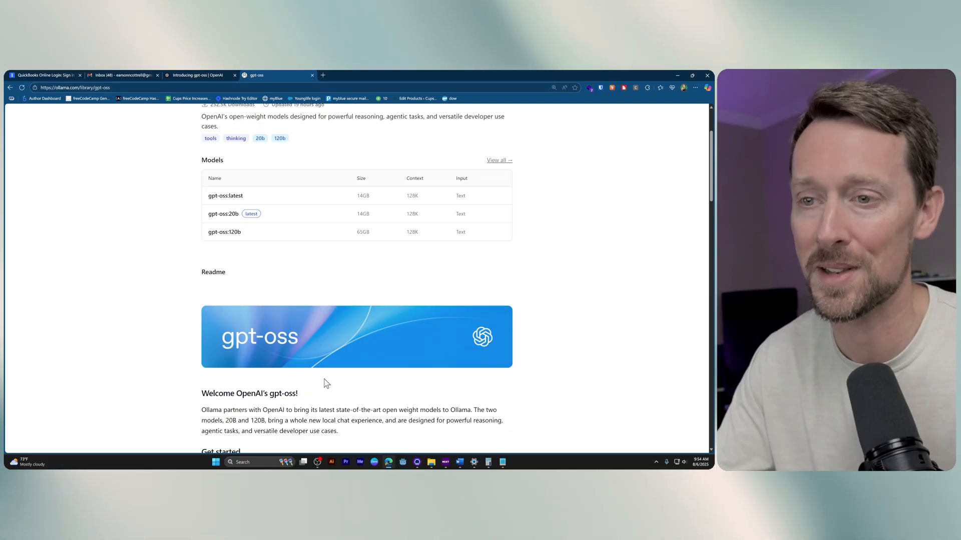
scroll("down", 3)
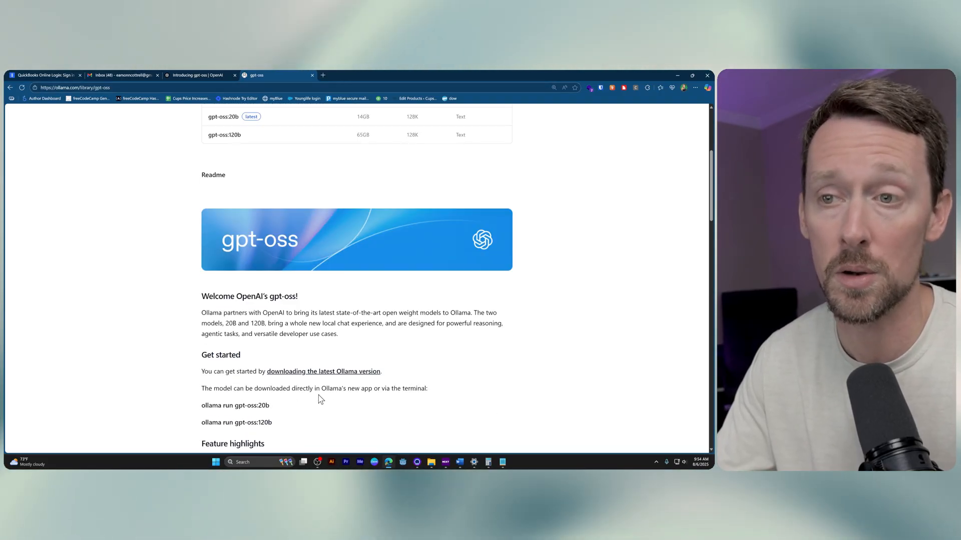
scroll("down", 3)
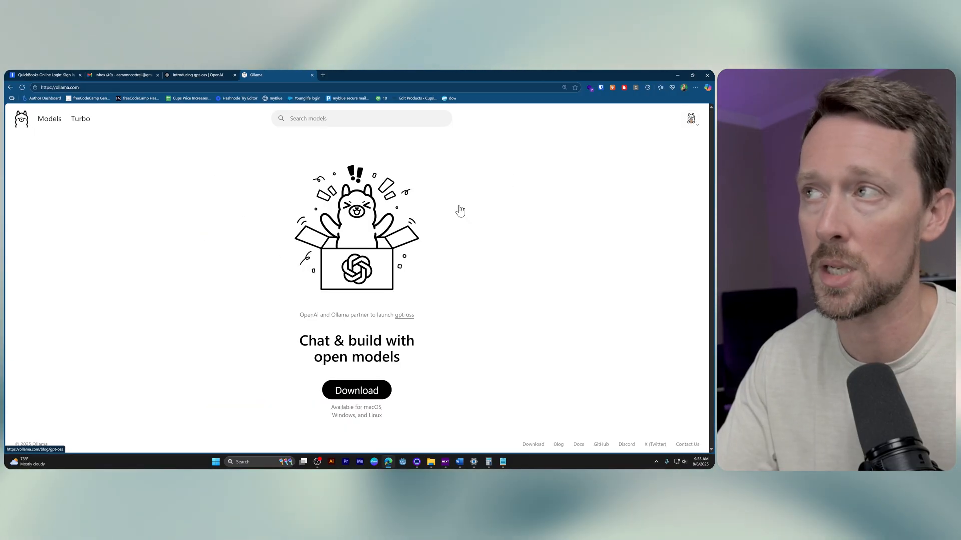
- Visit Ollama's Windows download page, then launch the installed Ollama app from the system tray
left_click(356, 390)
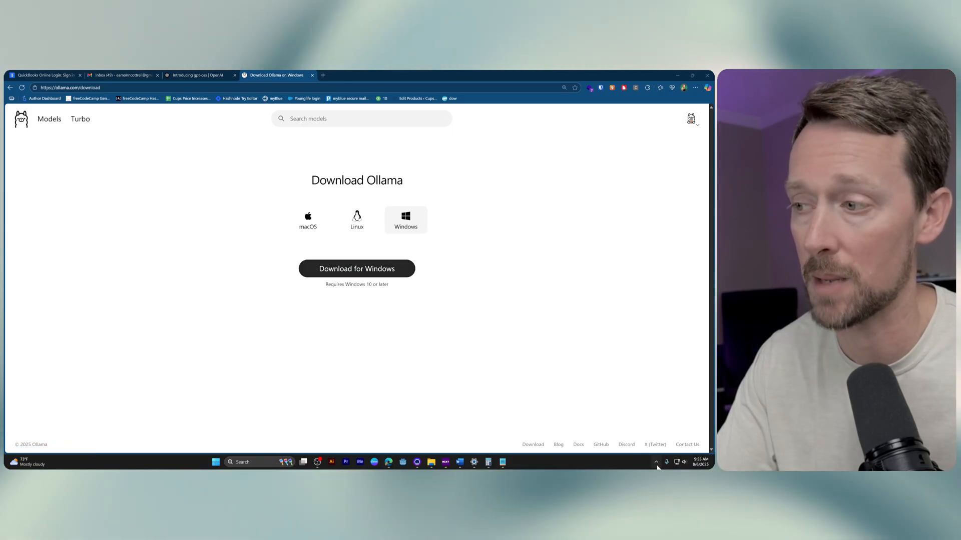
left_click(656, 462)
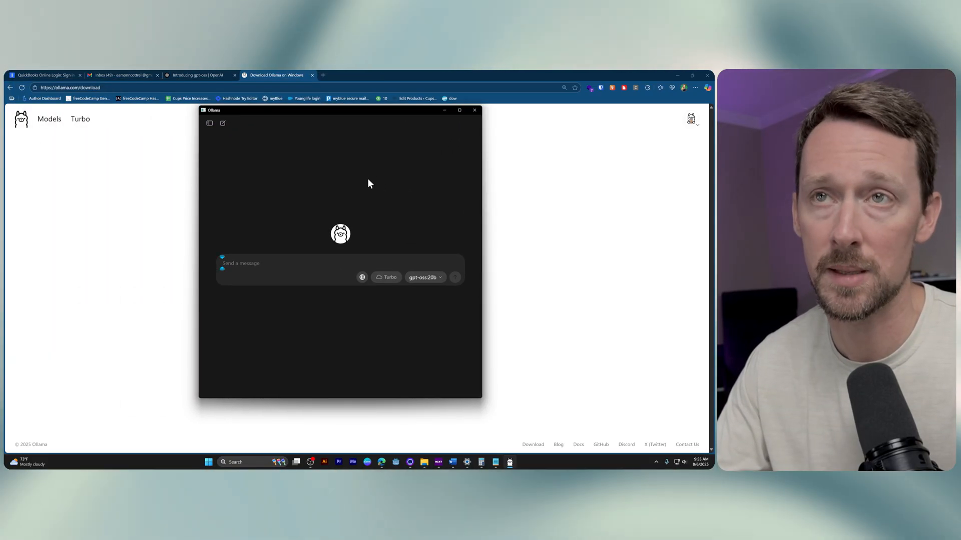
- Show past chats and browse the local model list, filtering it with 'llama'
left_click(209, 124)
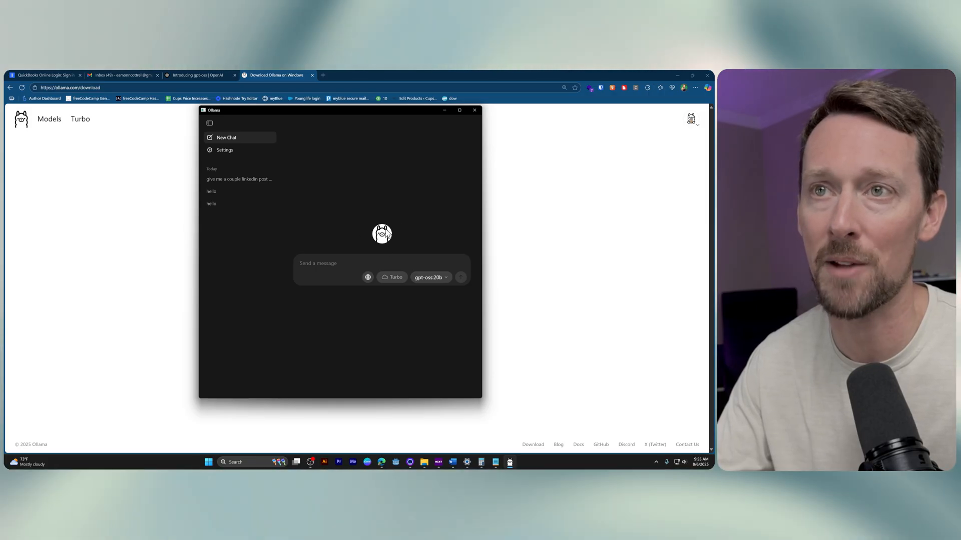
mouse_move(301, 160)
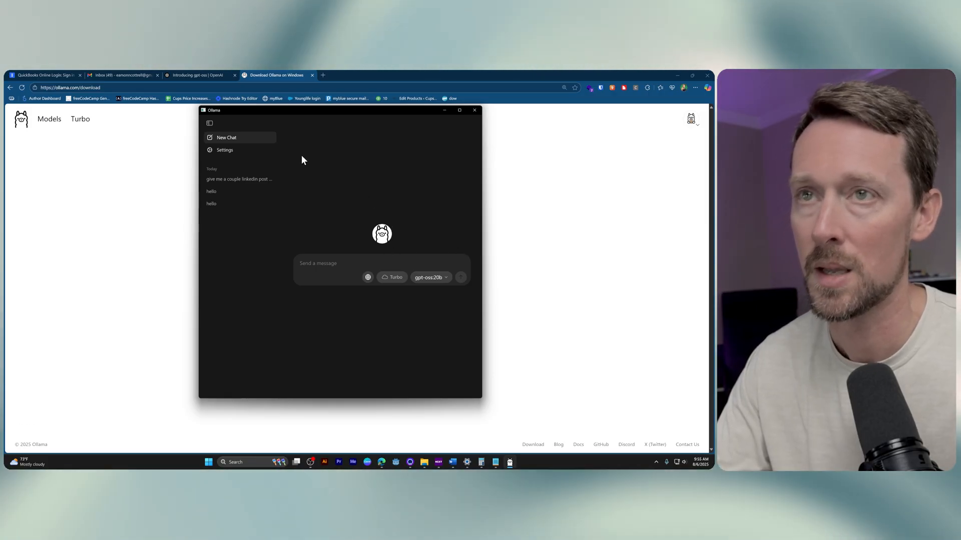
left_click(429, 277)
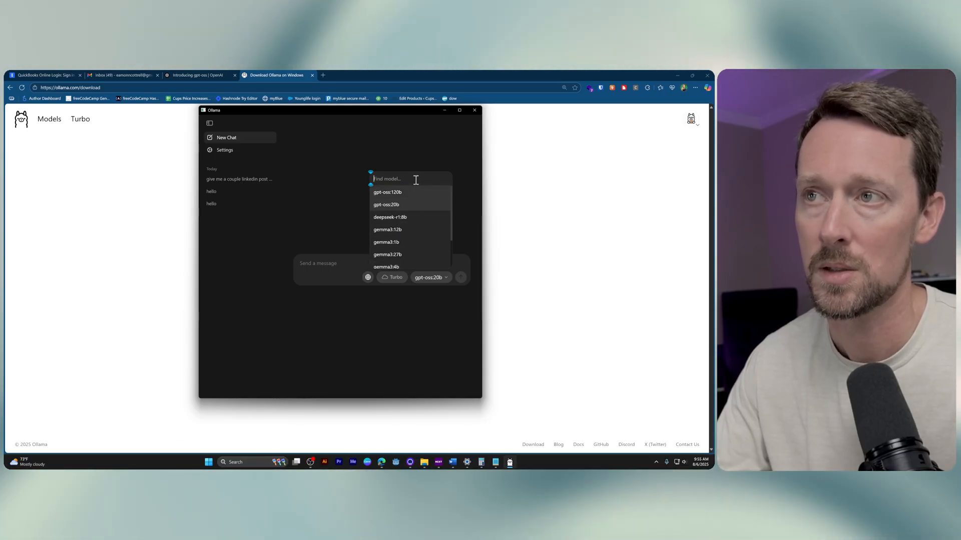
type("llama")
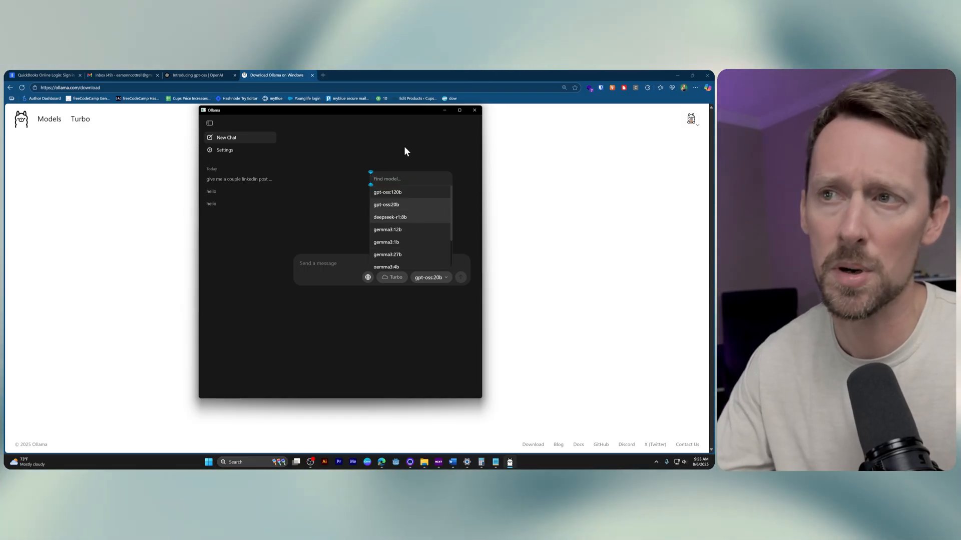
scroll("down", 3)
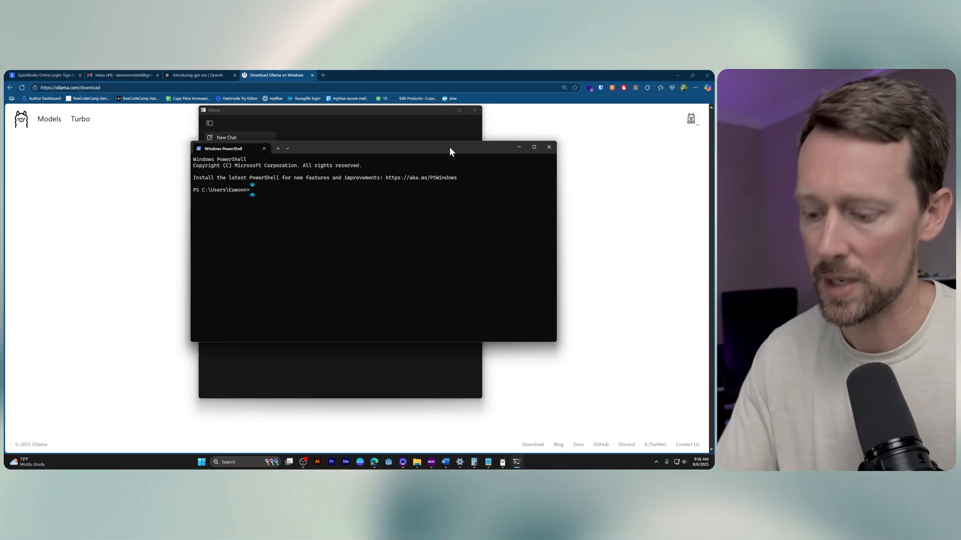
- Run ollama to list its available commands, start an 'ollama run' command, and shorten the terminal
type("ollama")
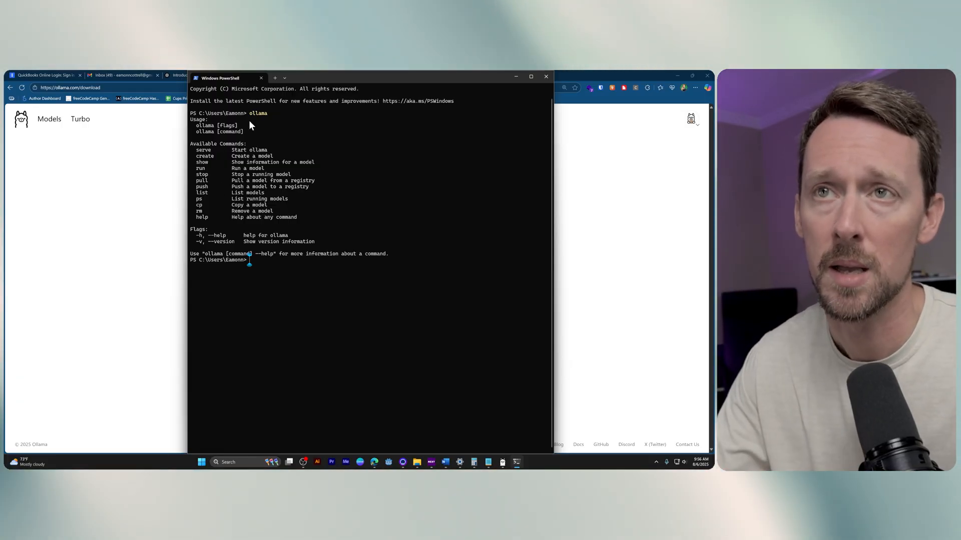
left_click_drag(193, 147, 310, 219)
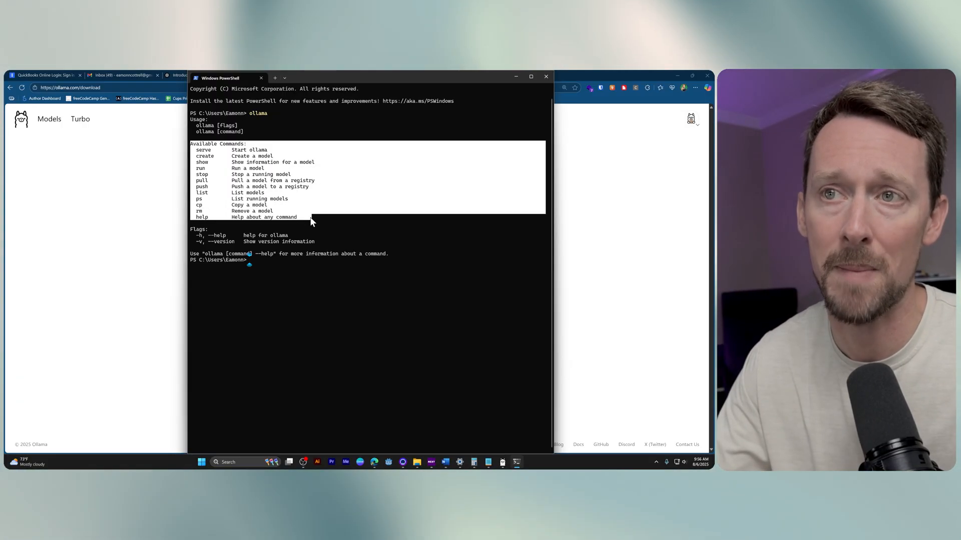
mouse_move(380, 236)
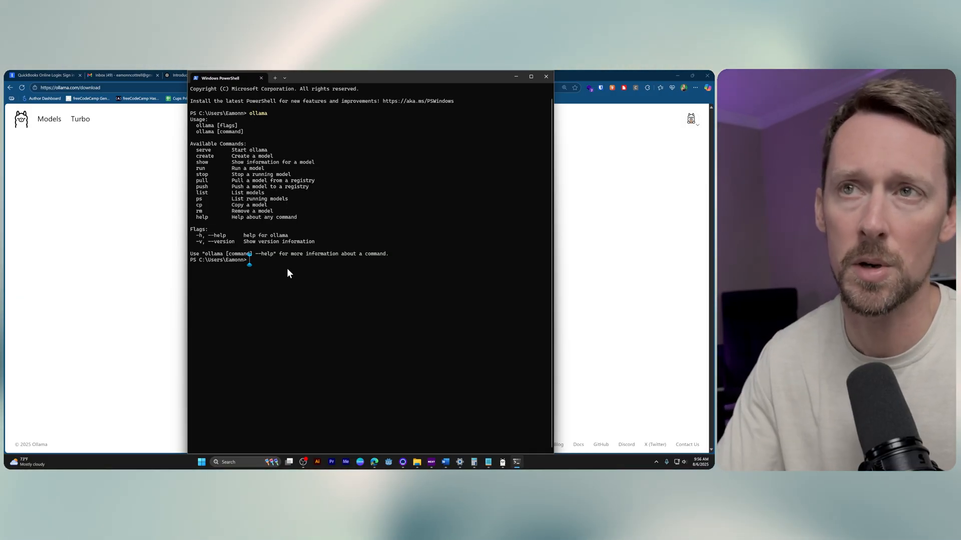
type("ollama run")
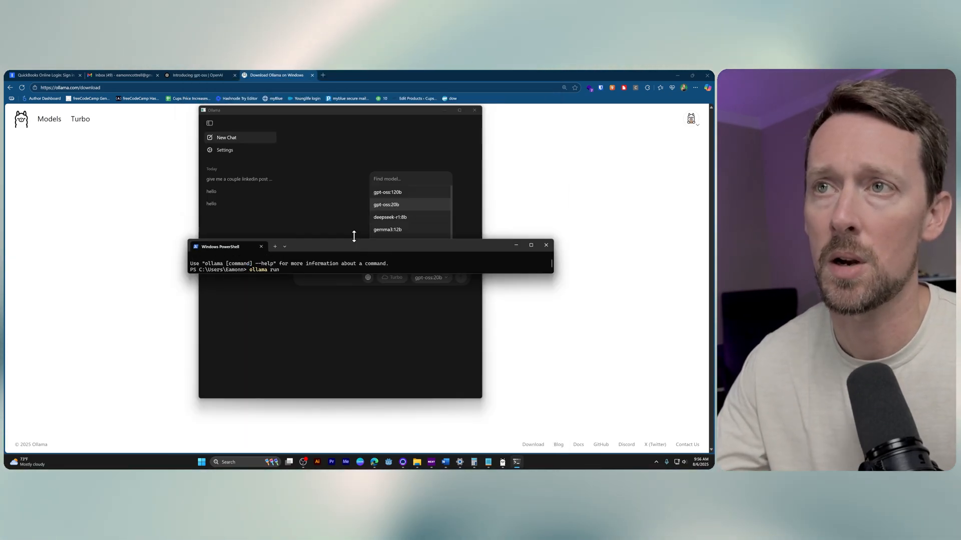
left_click_drag(227, 247, 233, 161)
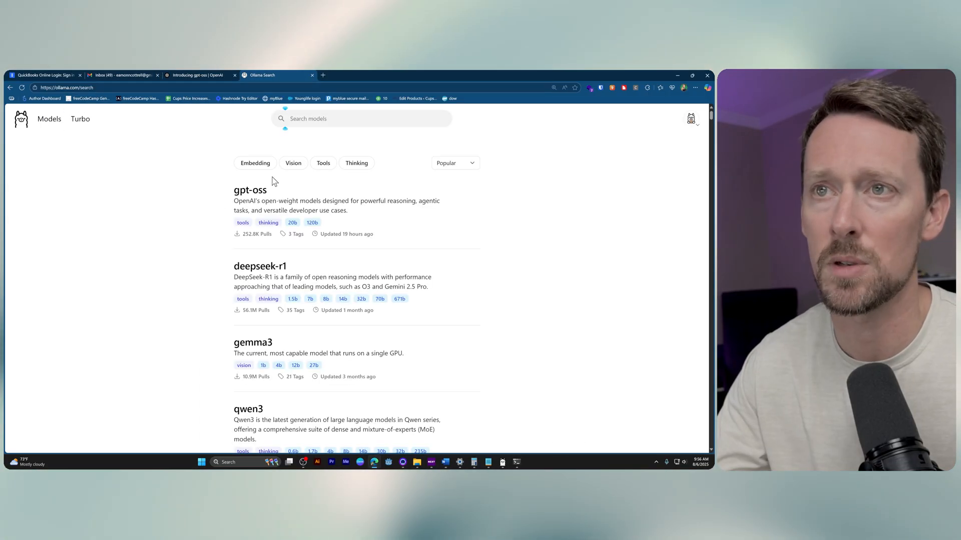
- Copy the 'ollama run gpt-oss:20b' command from the gpt-oss model page
left_click(249, 189)
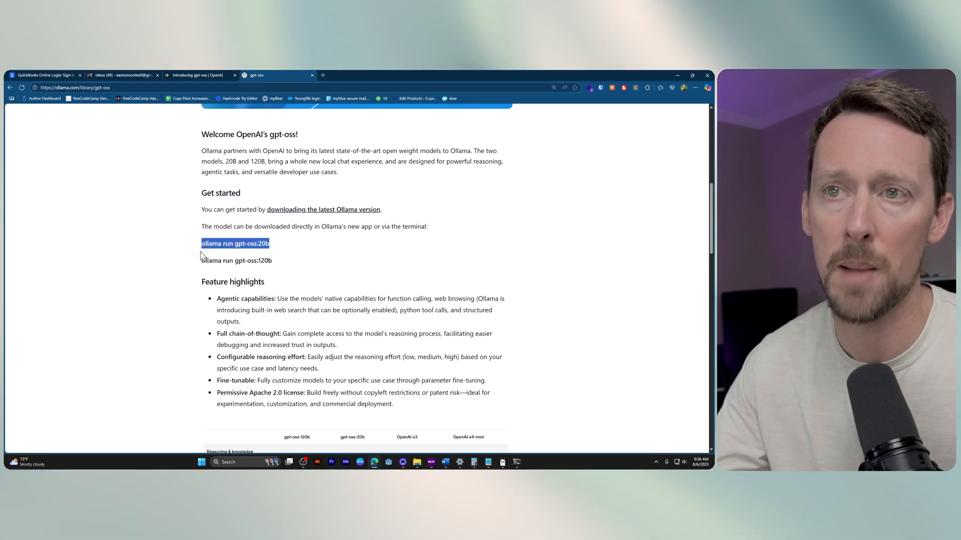
left_click(196, 75)
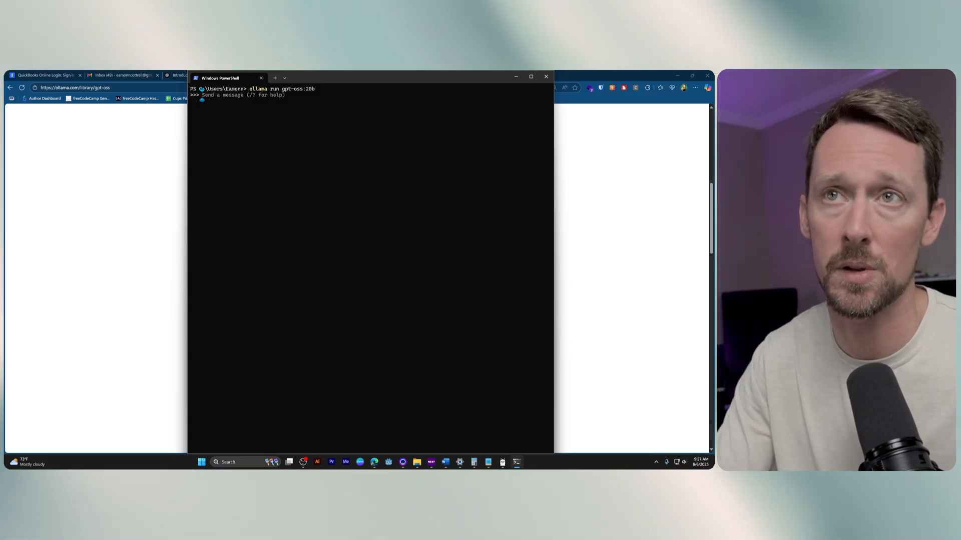
- Begin the prompt to gpt-oss:20b: 'hey can you give me a single page website'
type("h")
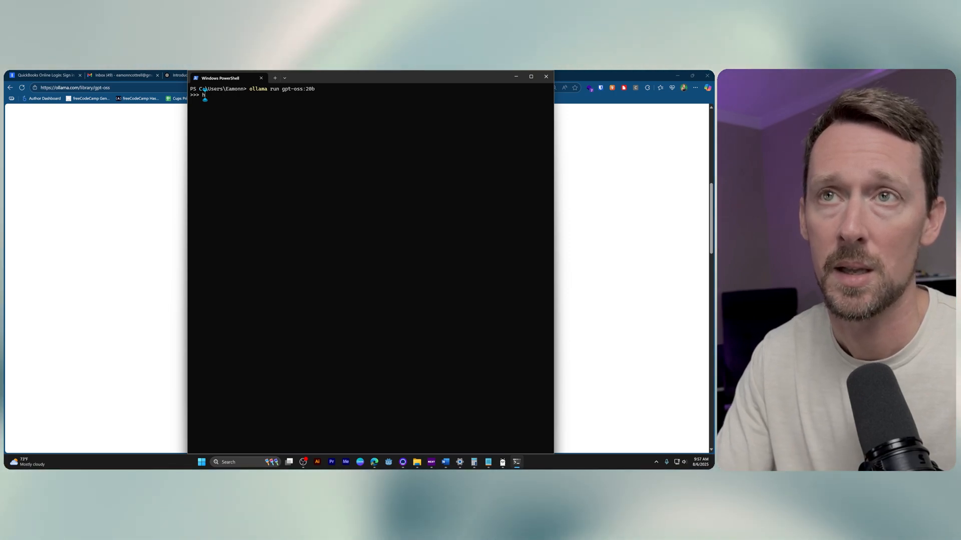
type("hey can you give me a")
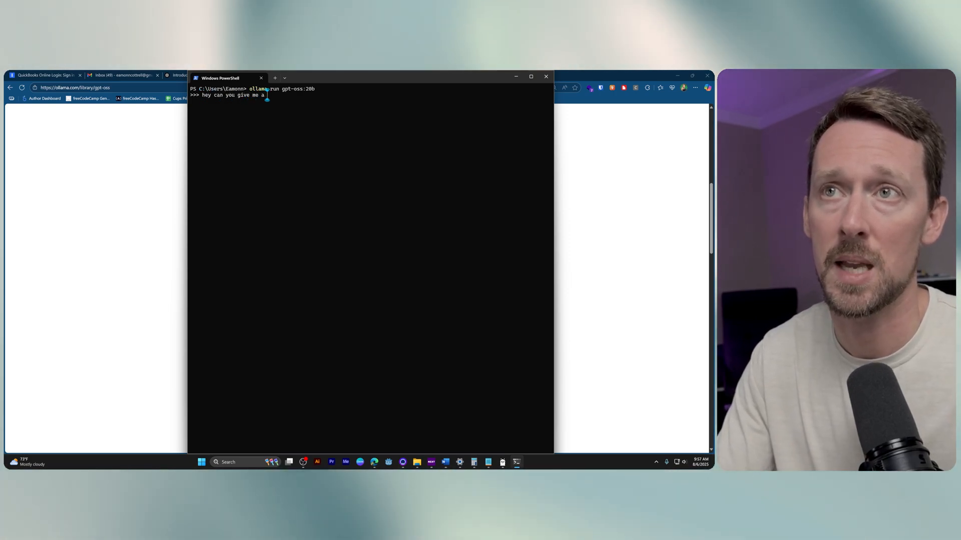
type("single page website")
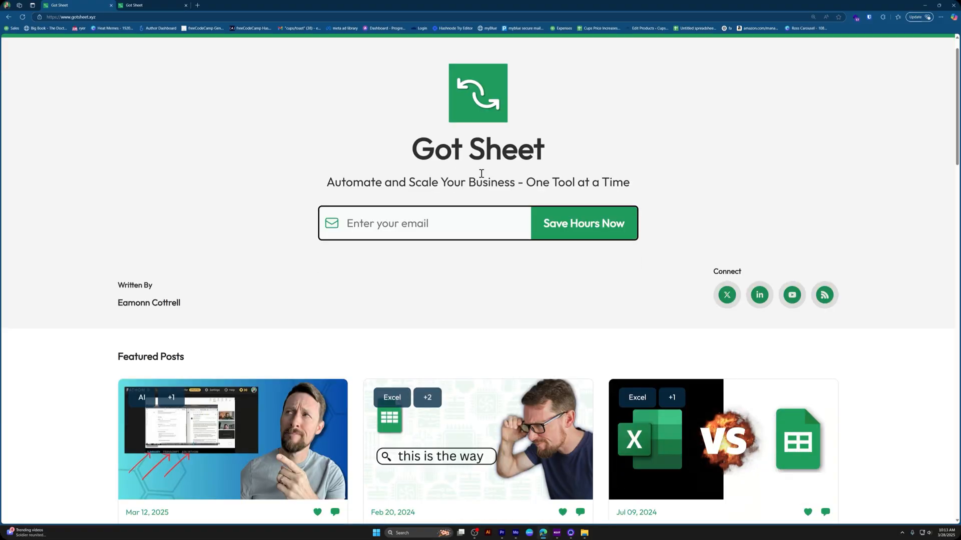
scroll("down", 3)
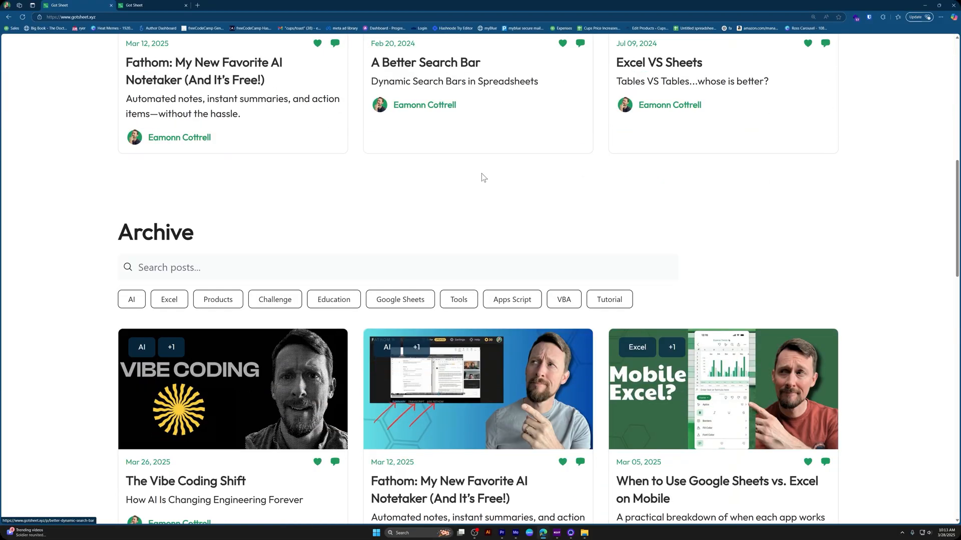
left_click(185, 482)
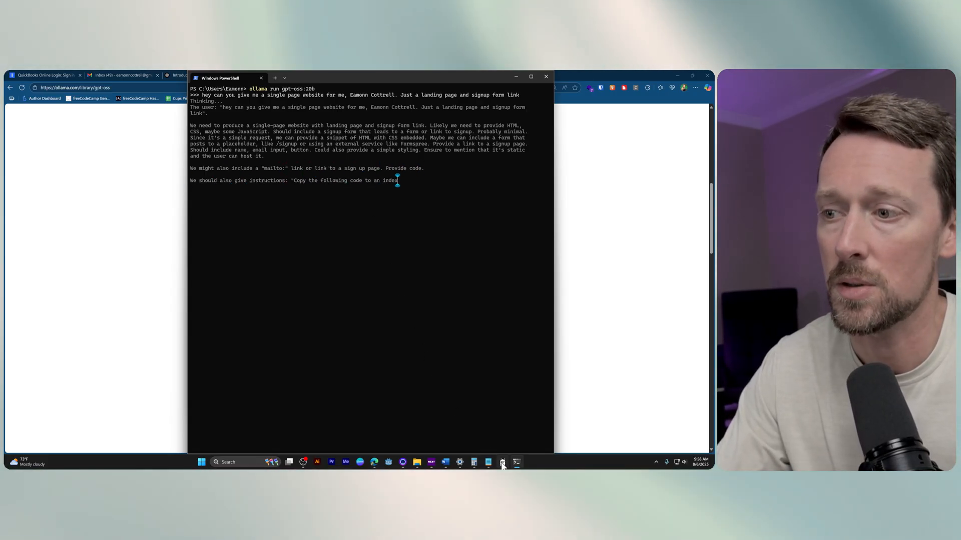
- Bring up the Ollama desktop app while gpt-oss:20b works on the landing page request
left_click(502, 463)
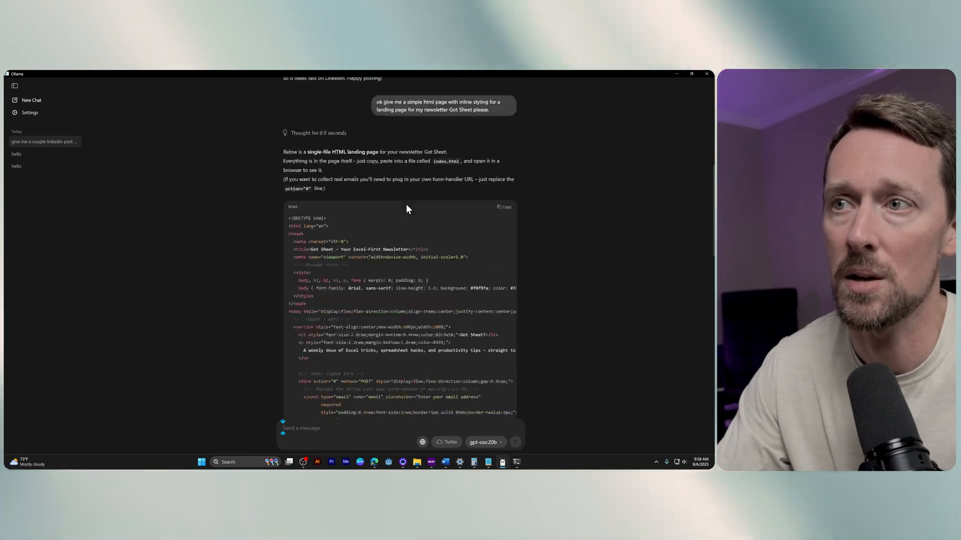
scroll("down", 3)
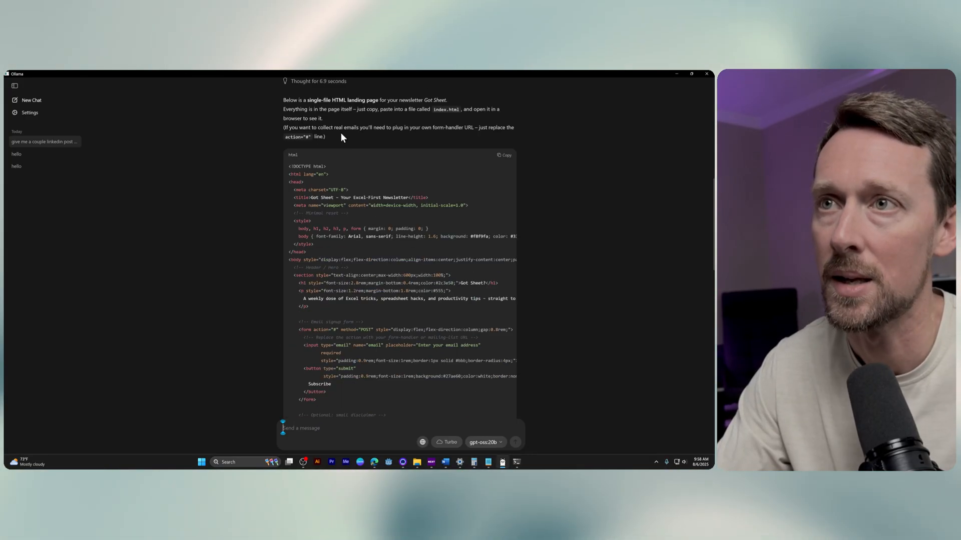
left_click_drag(325, 127, 496, 127)
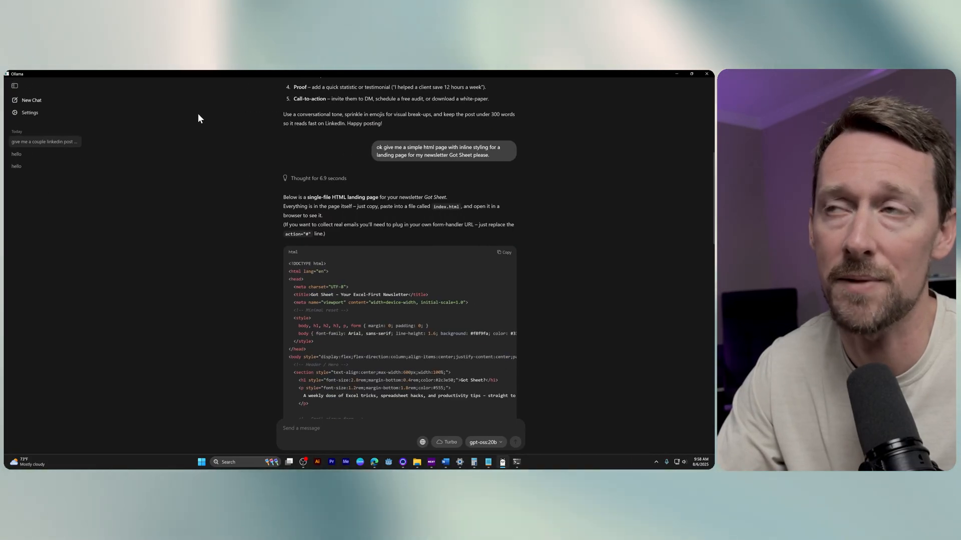
scroll("down", 3)
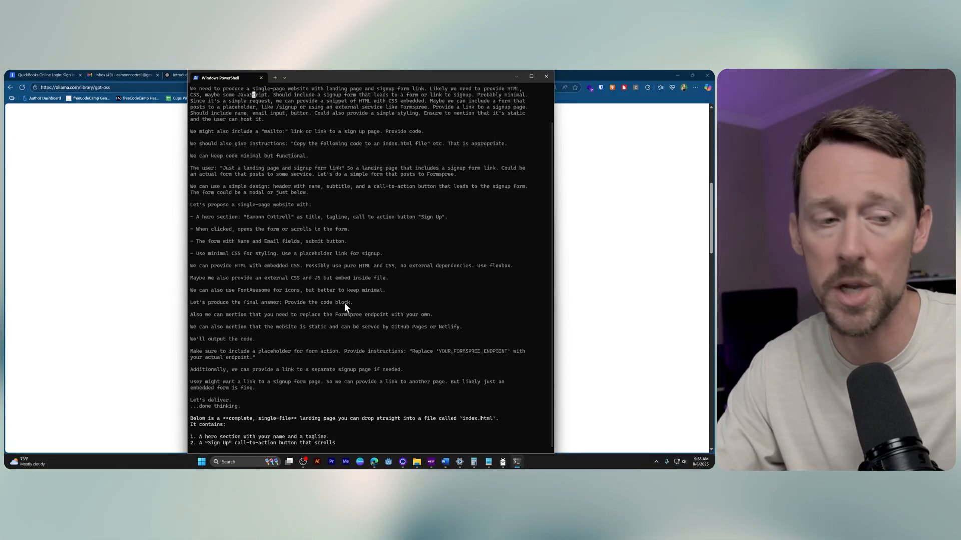
- Follow gpt-oss:20b's output as it finishes reasoning and starts printing the HTML head and styles
scroll("down", 3)
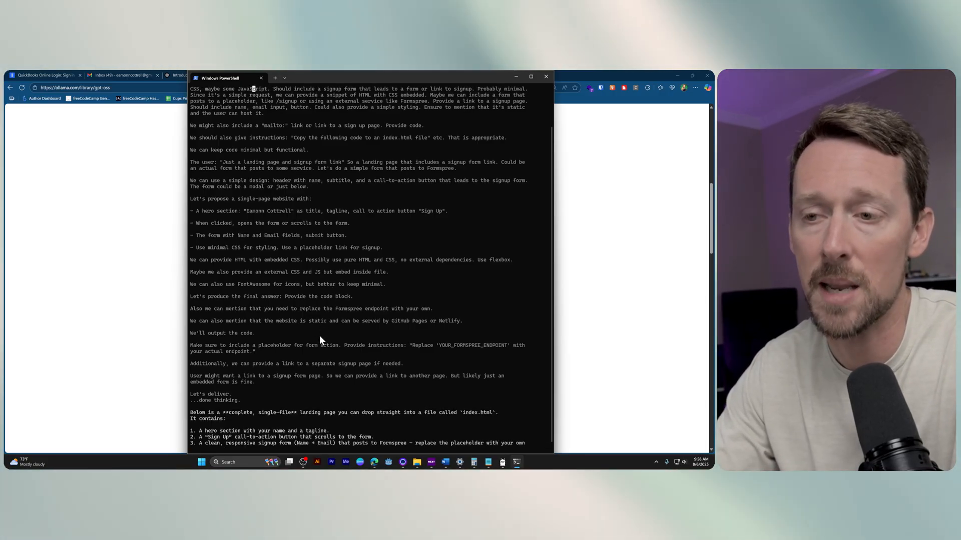
scroll("down", 3)
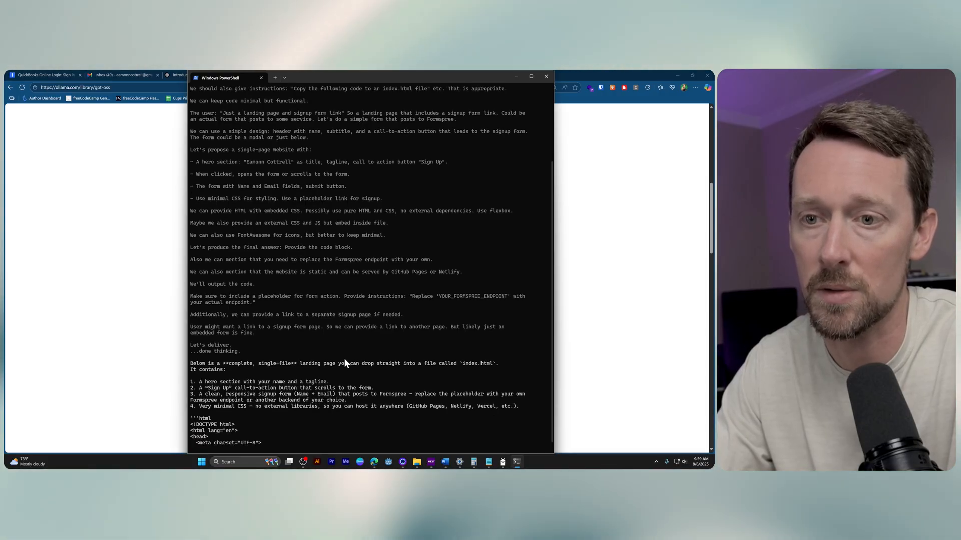
scroll("down", 3)
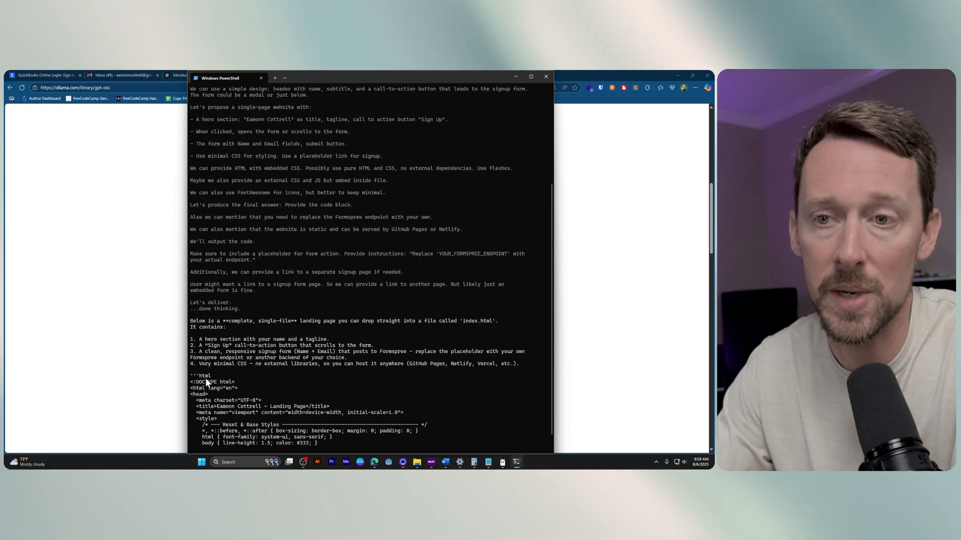
- Scroll the PowerShell output to follow the streaming reset, layout and hero CSS rules
scroll("down", 3)
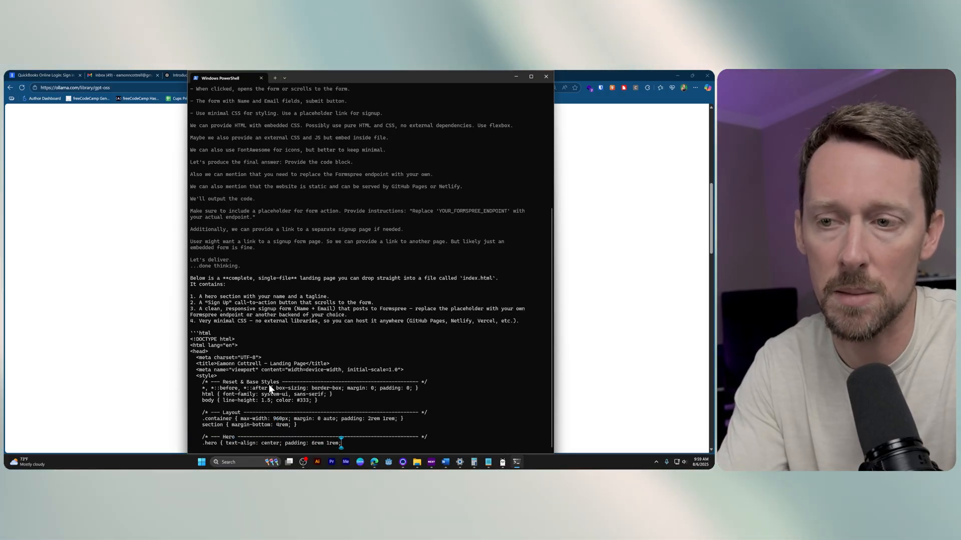
scroll("down", 3)
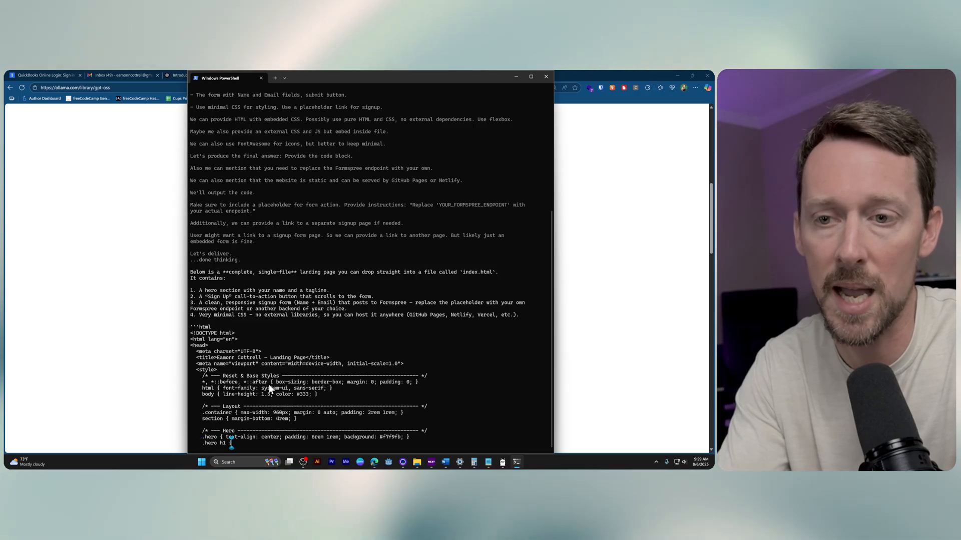
scroll("down", 3)
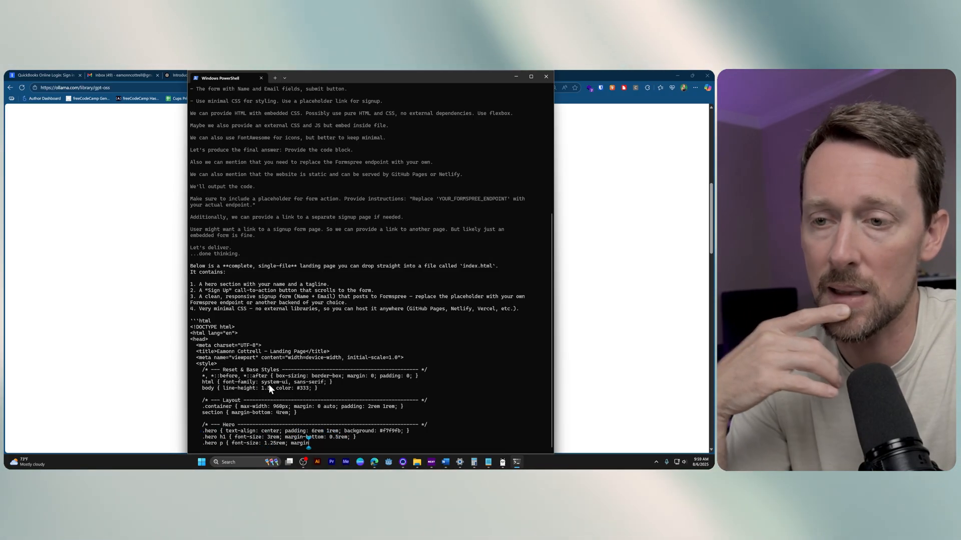
scroll("down", 3)
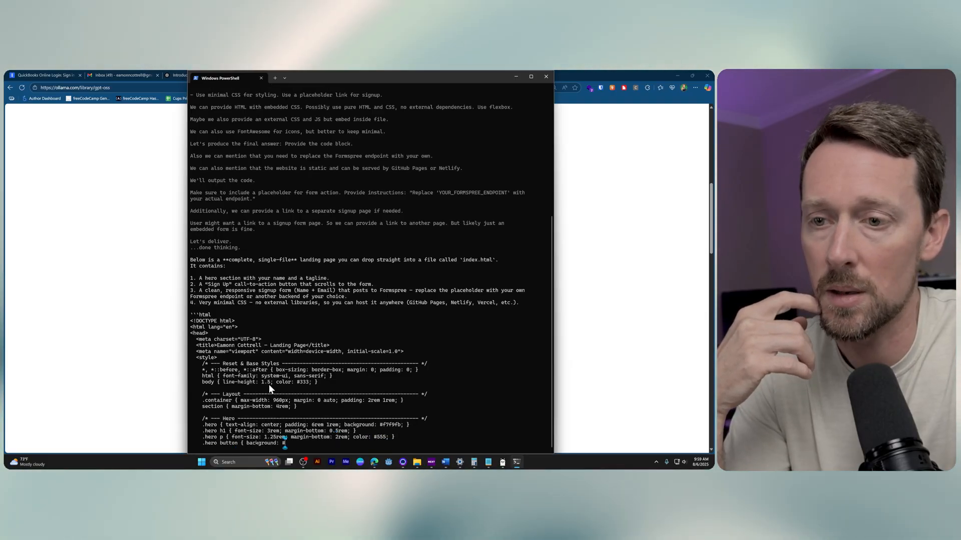
scroll("down", 3)
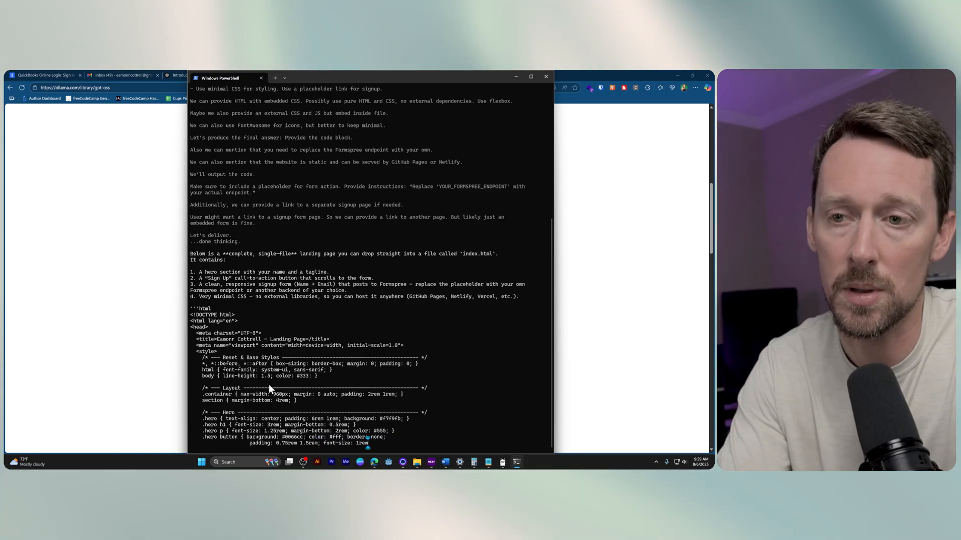
scroll("down", 3)
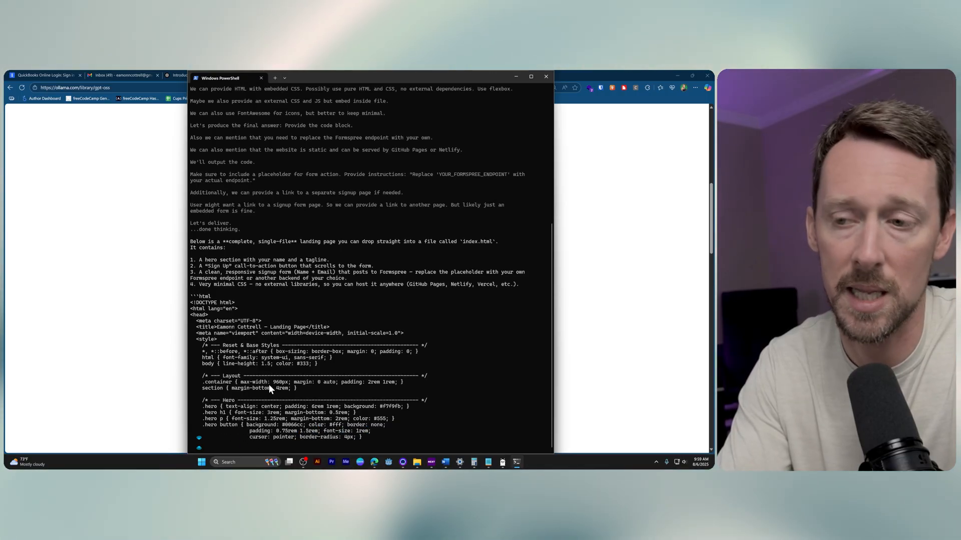
scroll("down", 3)
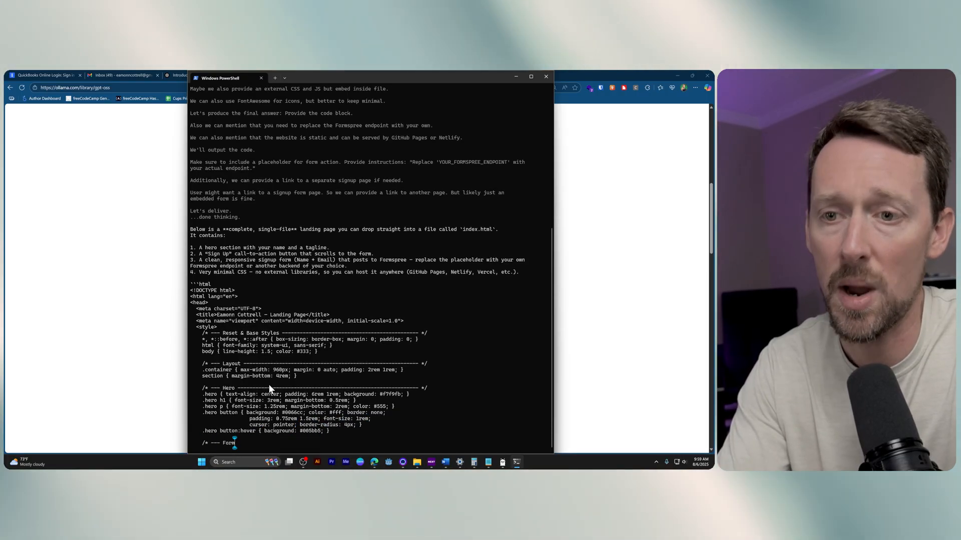
scroll("down", 3)
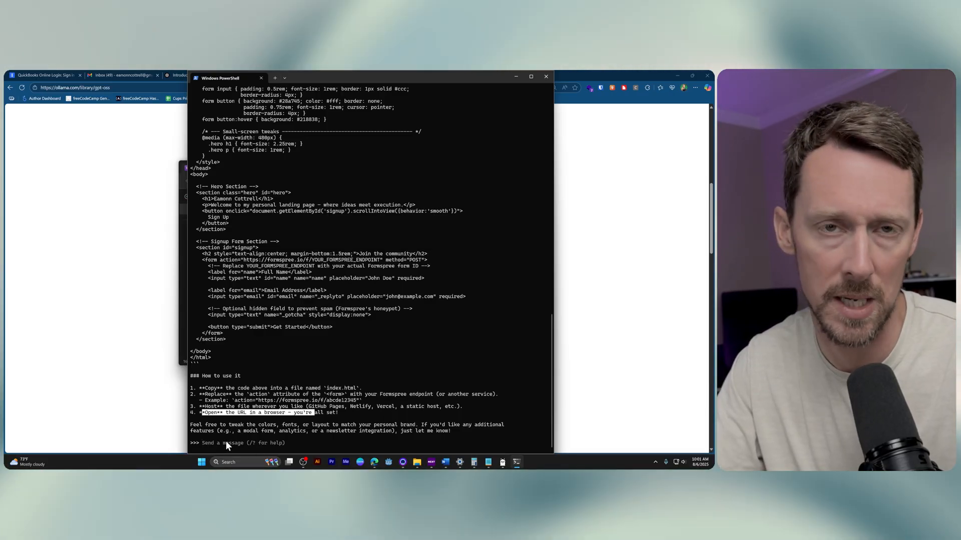
mouse_move(302, 312)
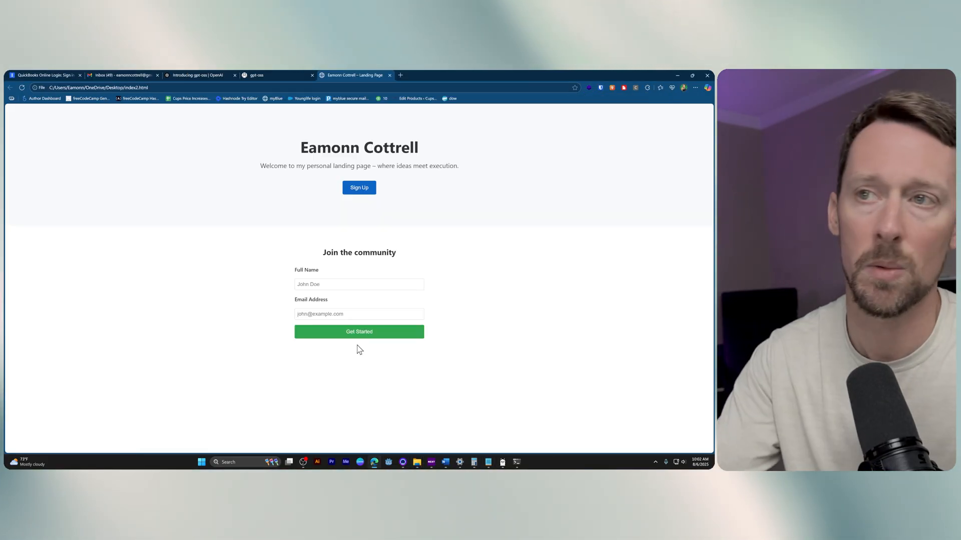
mouse_move(294, 161)
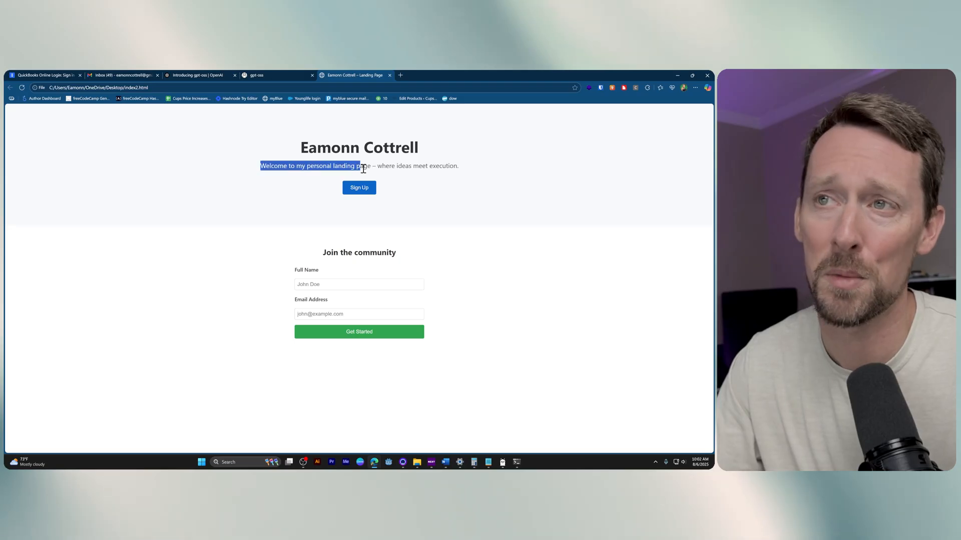
- Clear the tagline highlight and select the 'Join the community' heading with the Full Name field
left_click(407, 165)
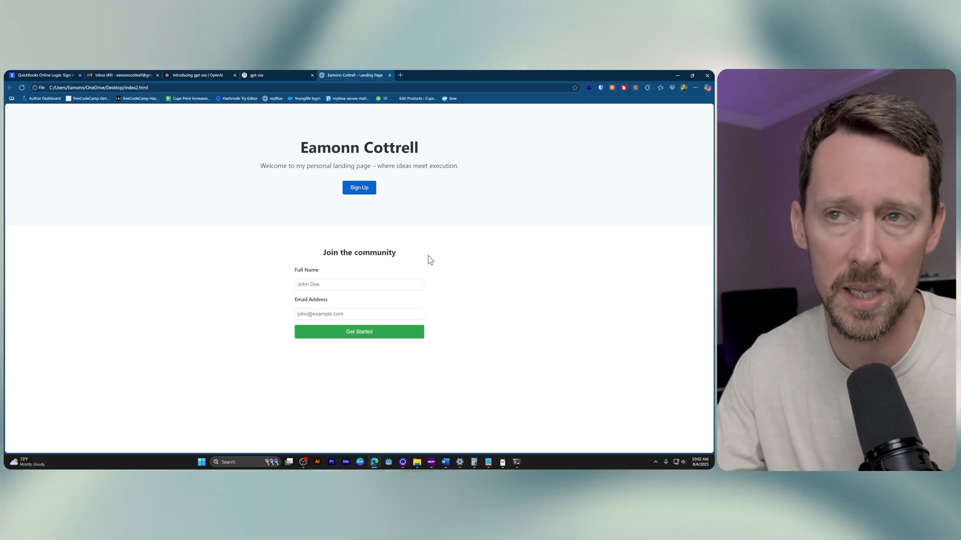
left_click_drag(359, 252, 306, 269)
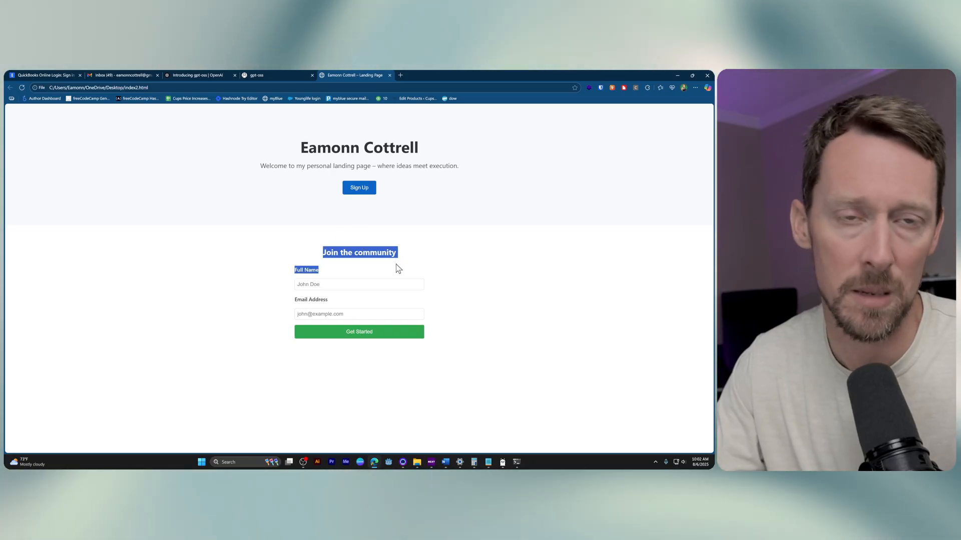